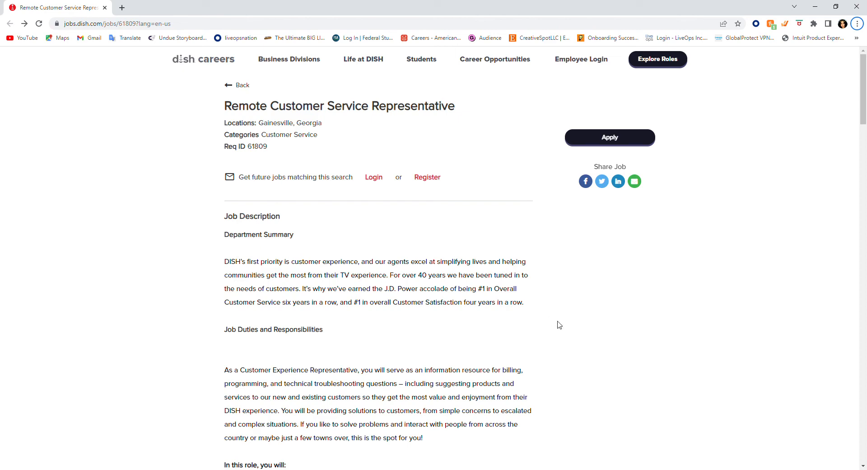
- Scroll the Remote Customer Service Representative posting from its title past Job Duties to the benefits list
scroll("down", 3)
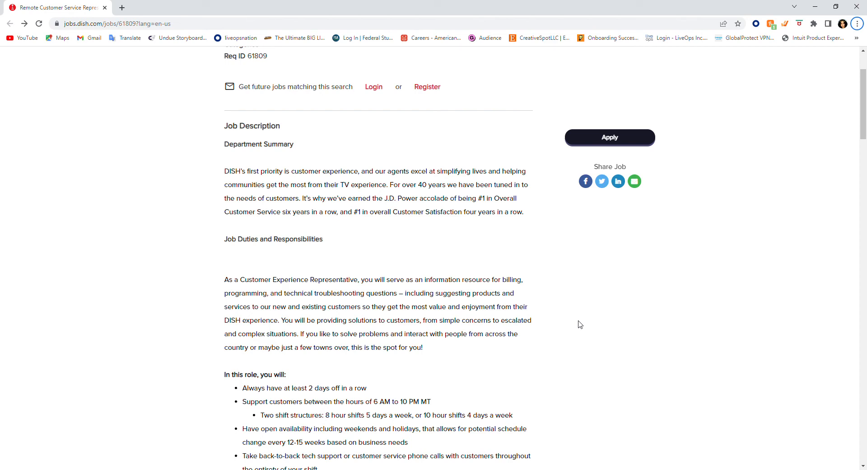
scroll("down", 3)
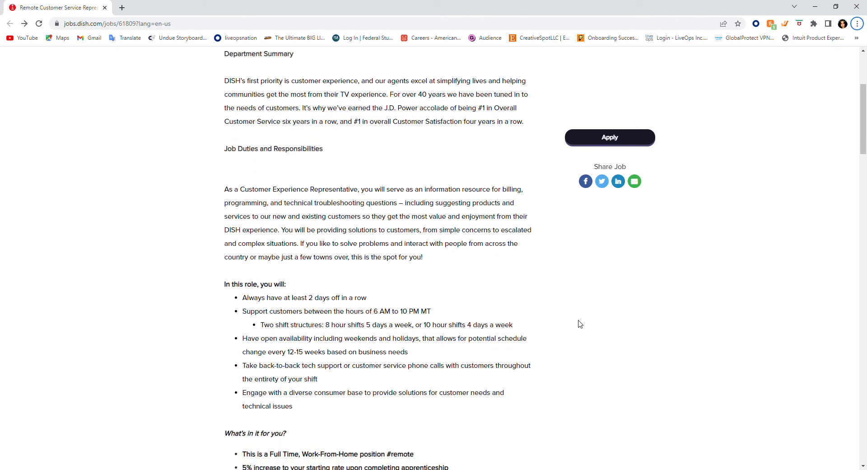
mouse_move(719, 318)
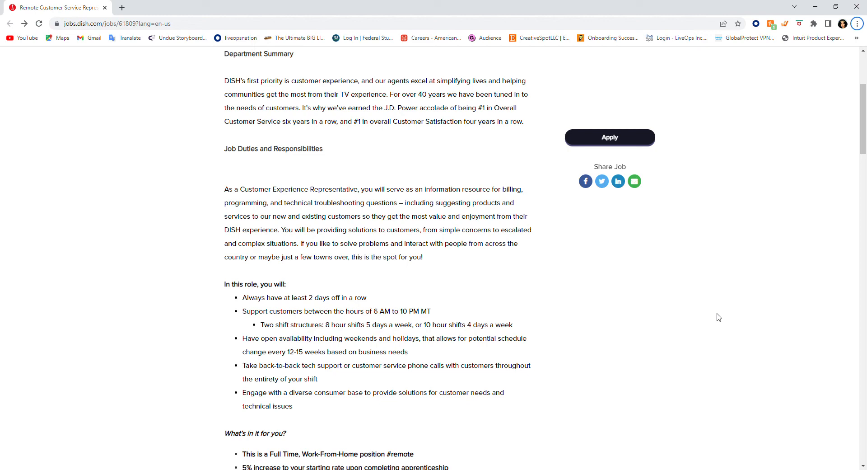
mouse_move(711, 329)
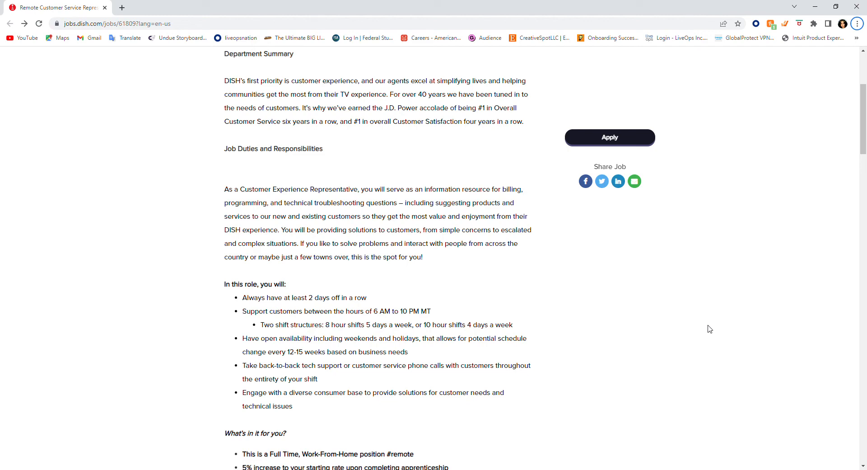
mouse_move(707, 332)
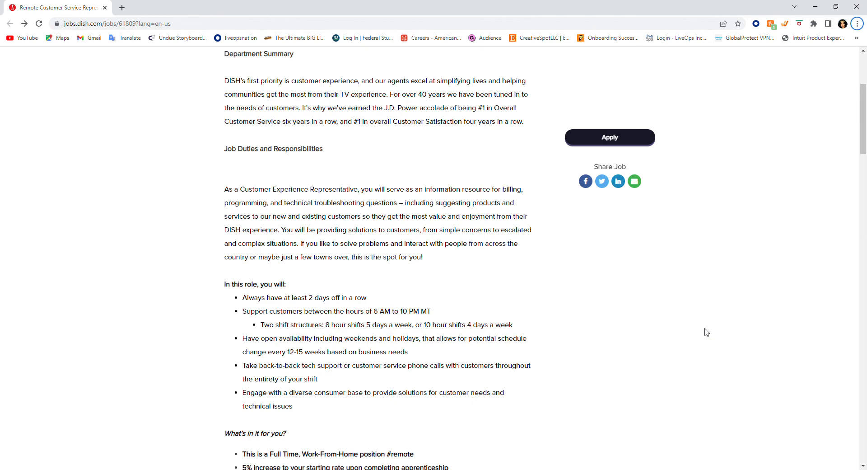
scroll("down", 3)
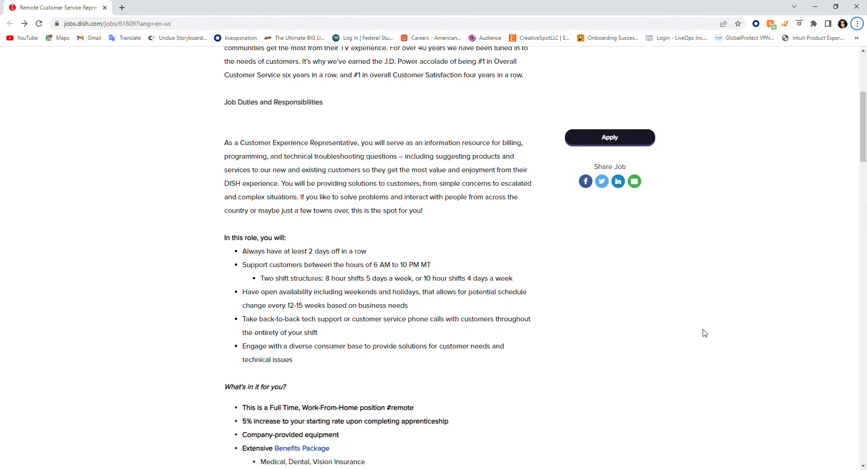
scroll("down", 3)
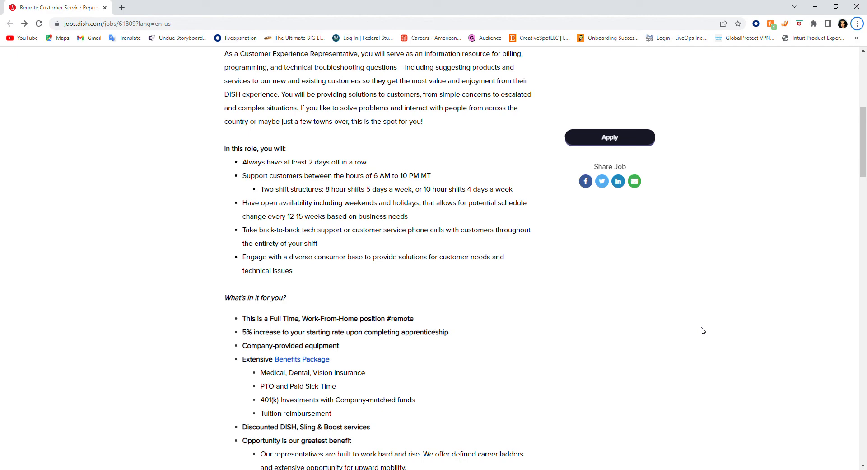
mouse_move(697, 337)
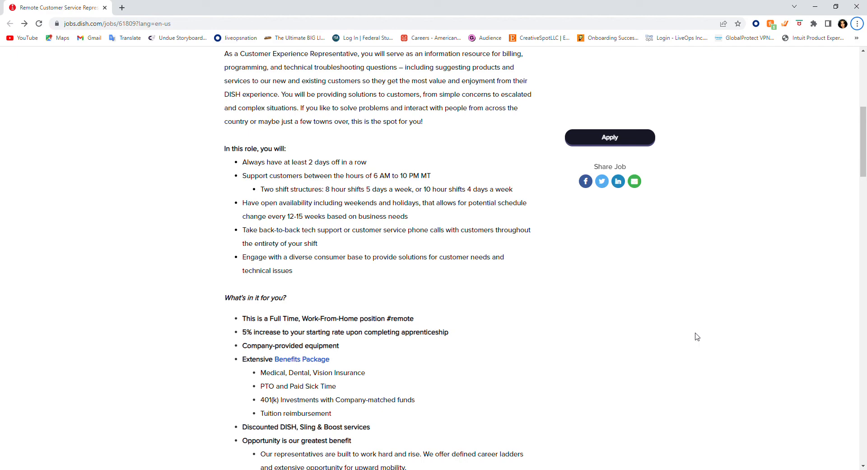
mouse_move(693, 339)
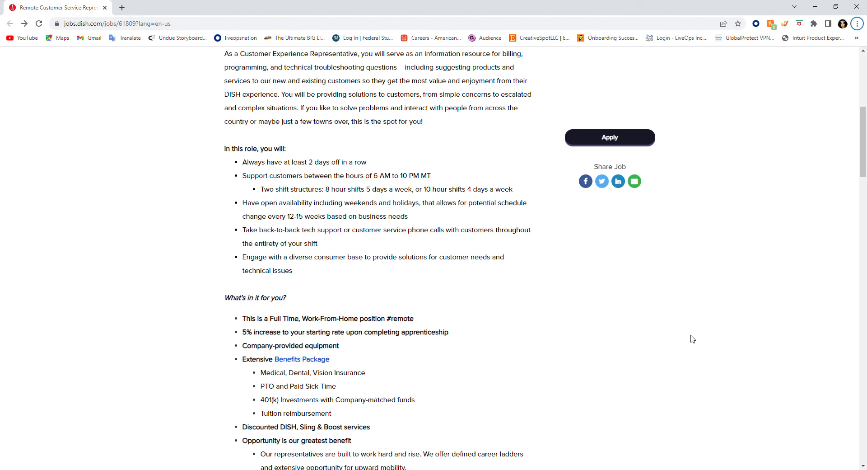
- Scroll on to the Skills, Experience and Requirements section and the 'Ideal representatives have' list
scroll("down", 3)
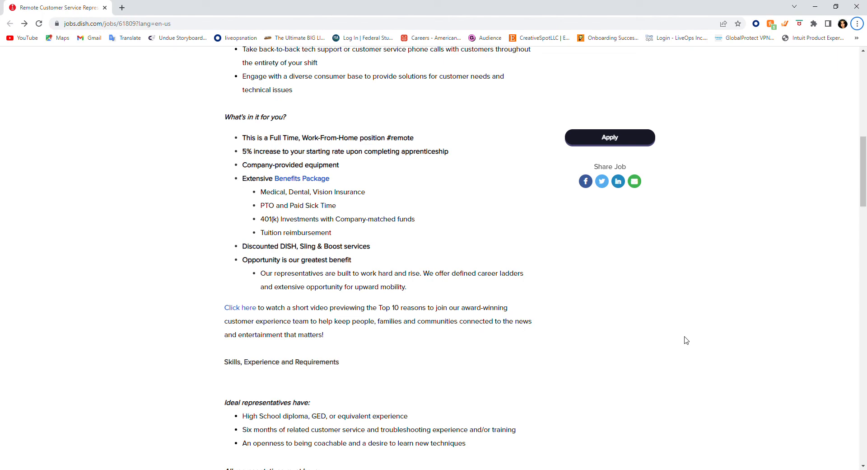
mouse_move(346, 296)
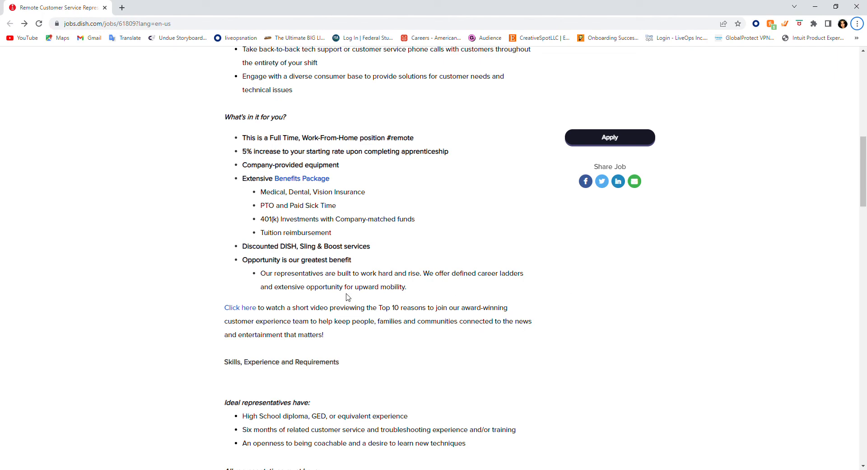
mouse_move(338, 321)
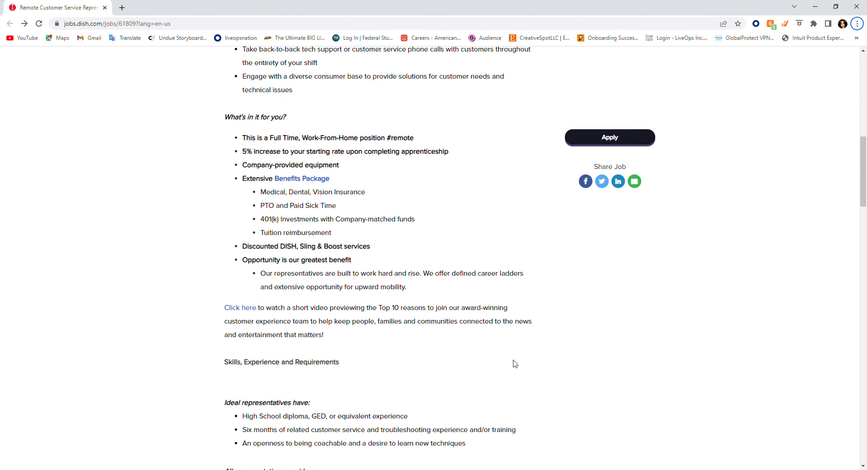
- Scroll past 'All representatives must have' and 'Where you'll be working' to the Home Internet requirements
scroll("down", 3)
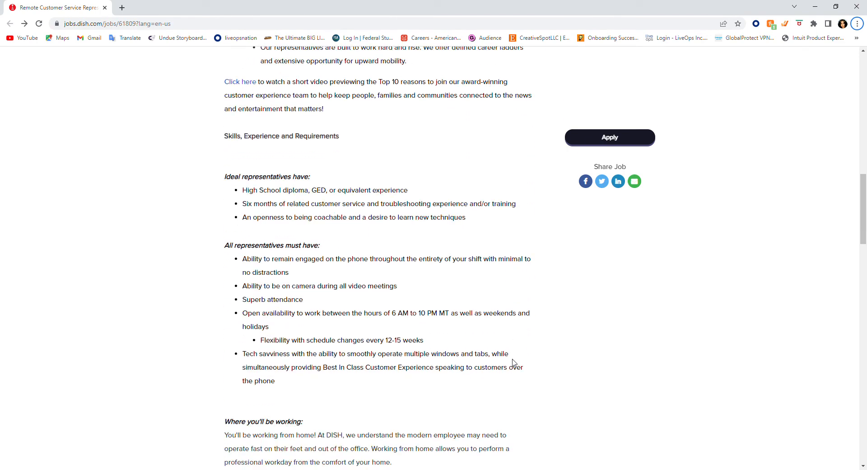
mouse_move(607, 338)
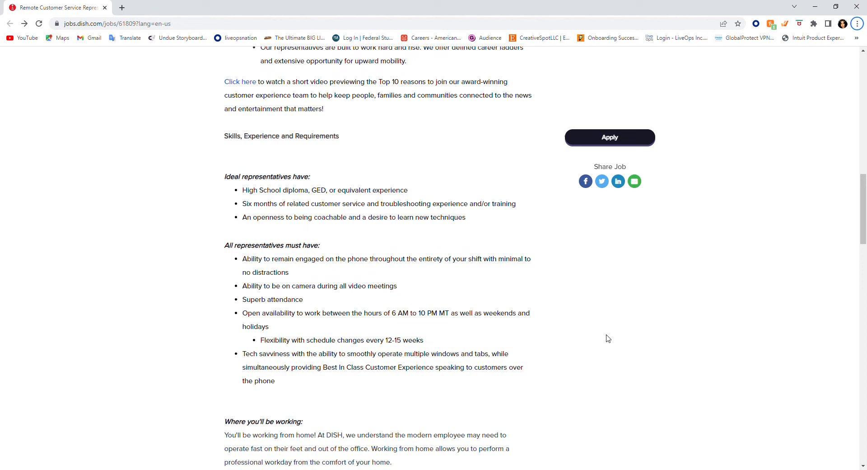
mouse_move(610, 335)
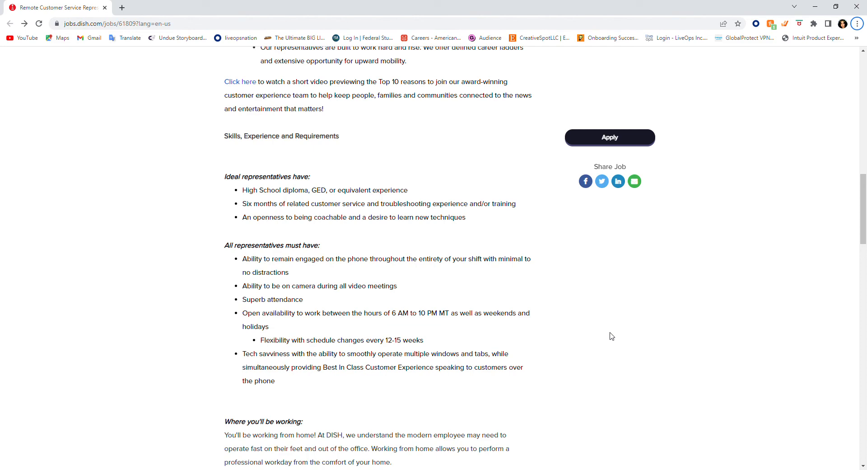
scroll("down", 3)
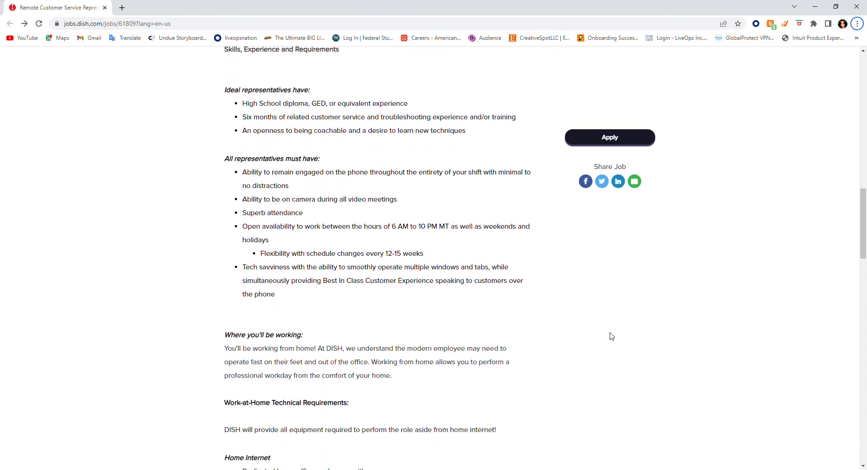
scroll("down", 3)
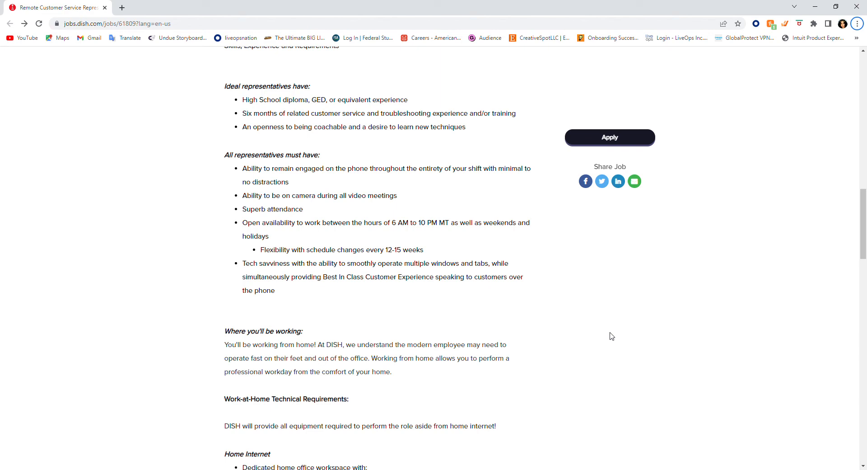
scroll("down", 3)
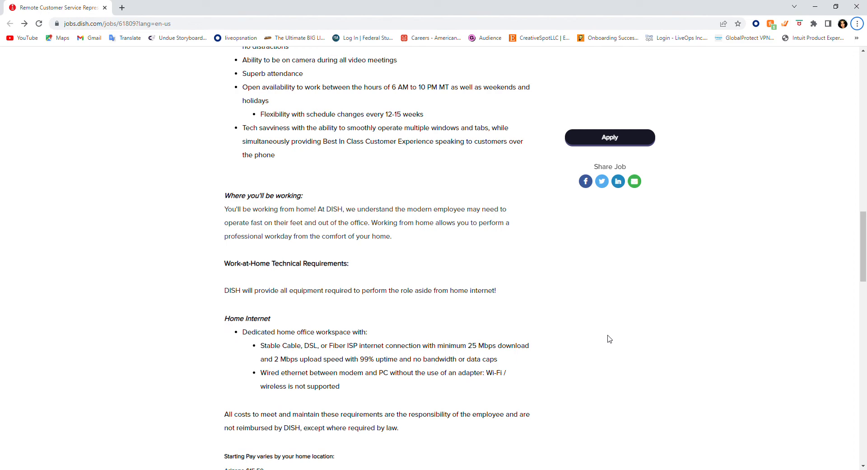
- Scroll to the Work-at-Home Technical Requirements and the Starting Pay list from Arizona to Michigan
scroll("down", 3)
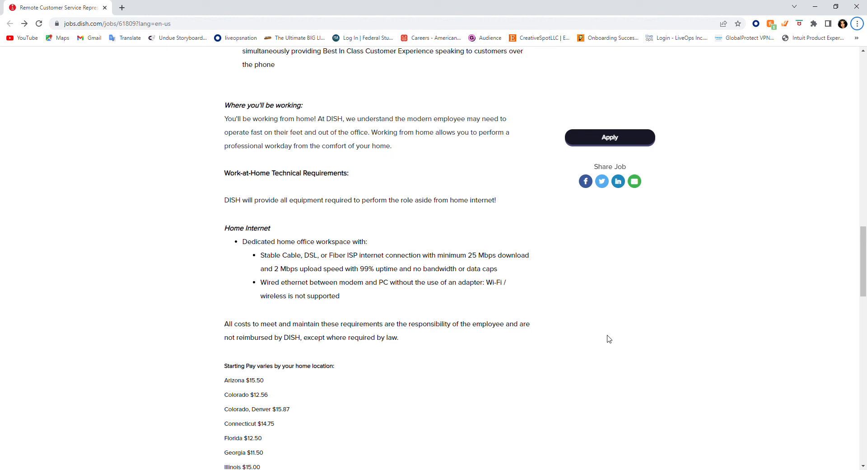
mouse_move(597, 356)
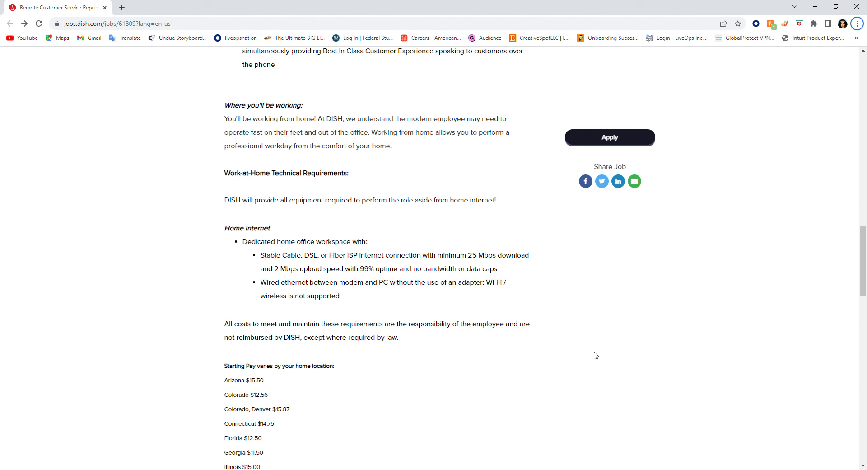
mouse_move(592, 361)
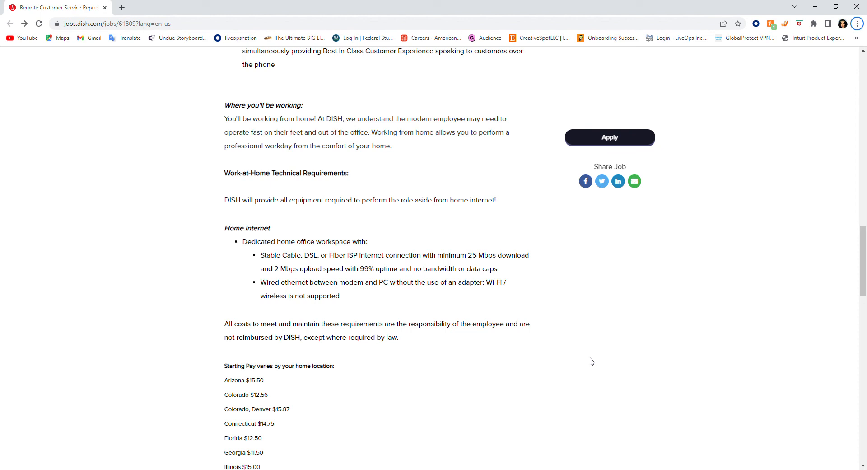
scroll("down", 3)
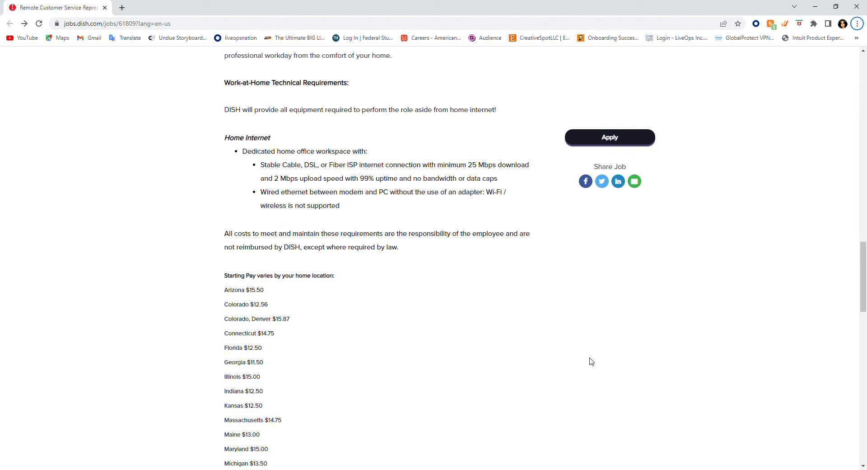
mouse_move(582, 365)
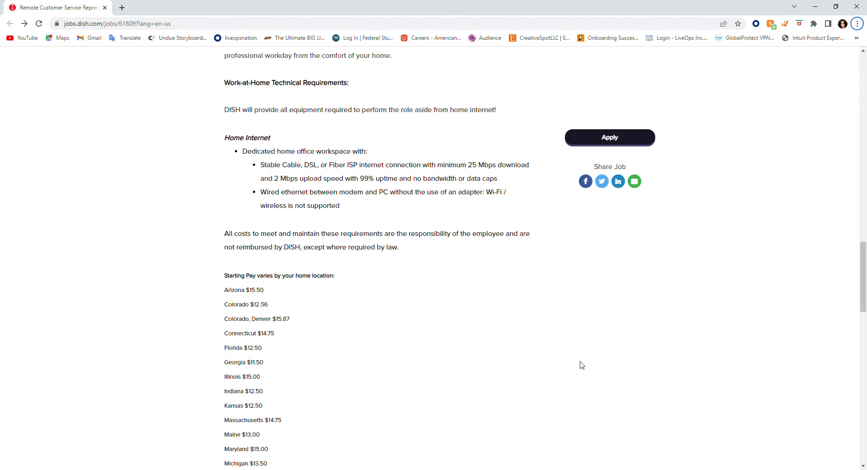
mouse_move(580, 364)
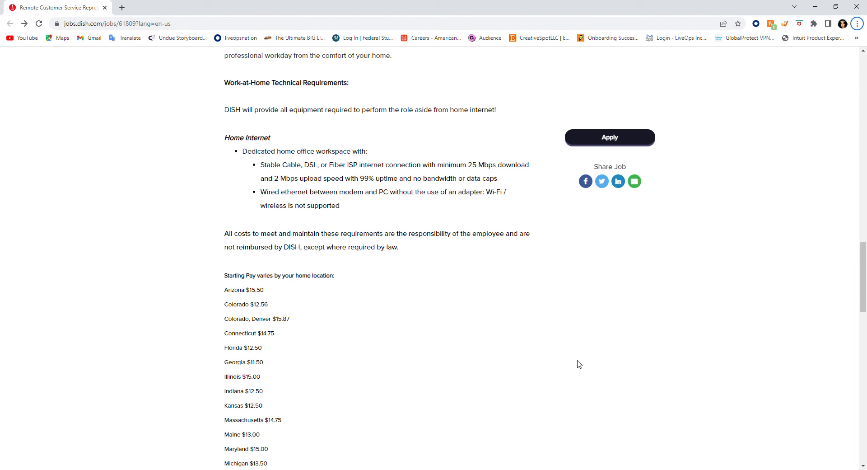
- Scroll through the state pay rates, salary range and Benefits section of the posting
scroll("down", 3)
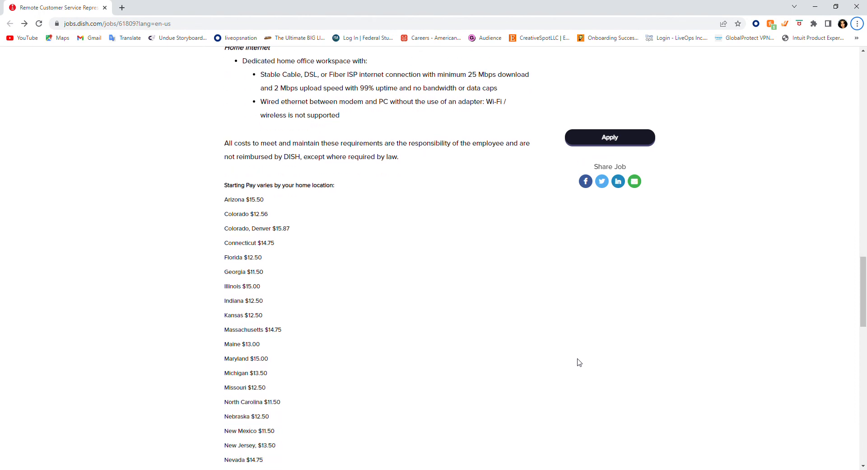
scroll("down", 3)
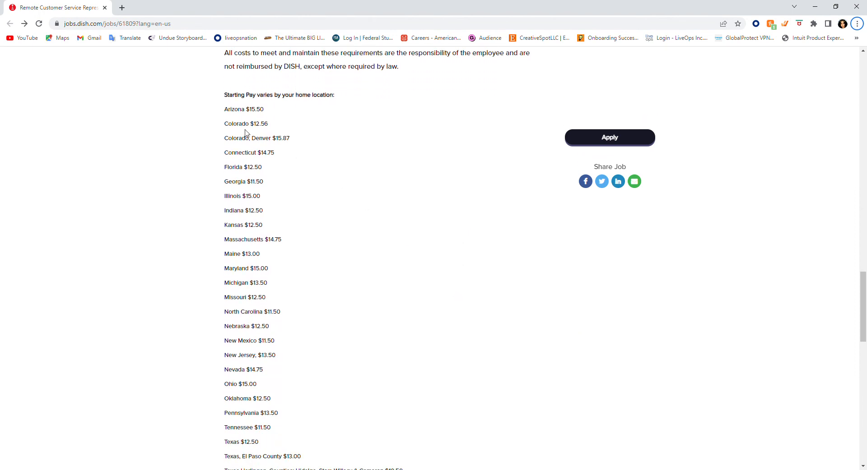
scroll("down", 3)
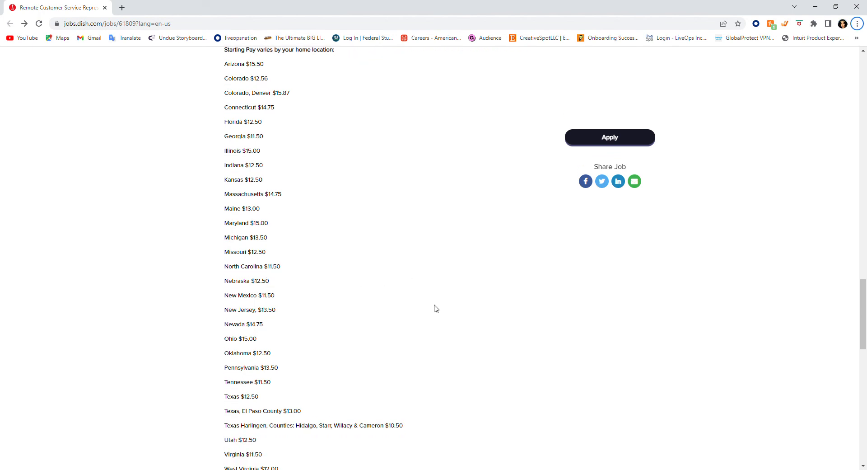
mouse_move(303, 280)
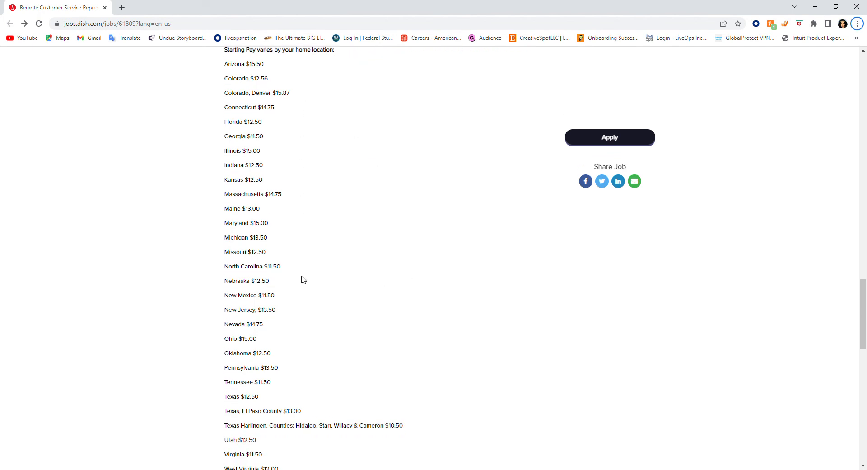
scroll("down", 3)
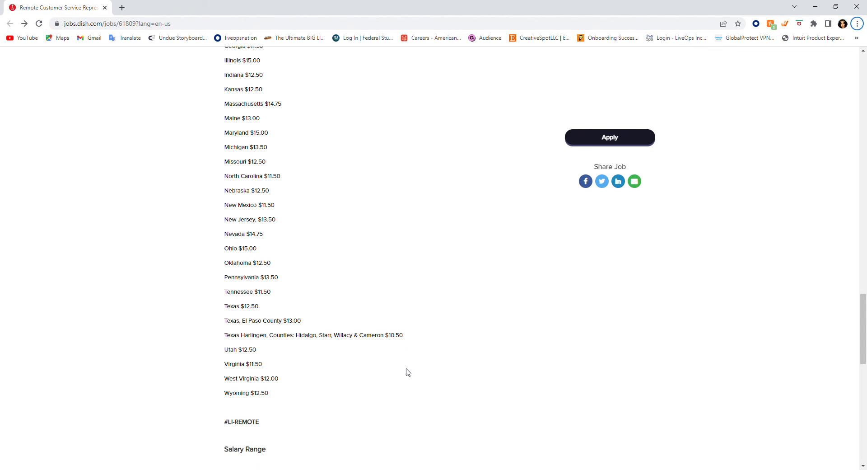
scroll("down", 3)
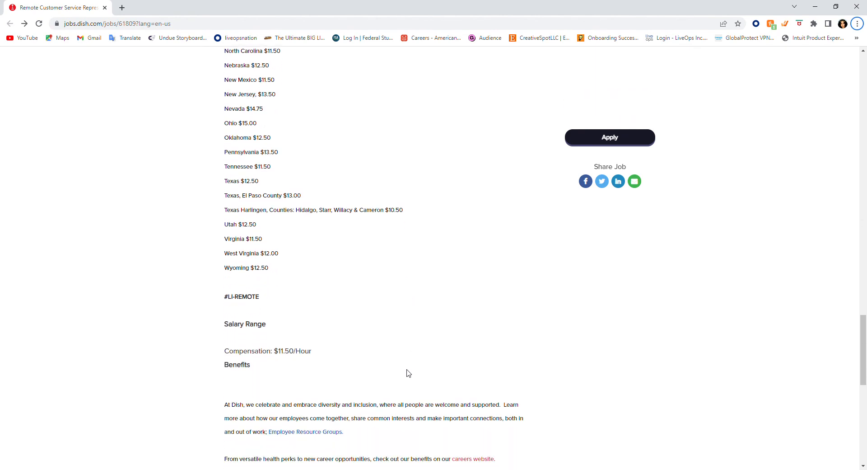
scroll("down", 3)
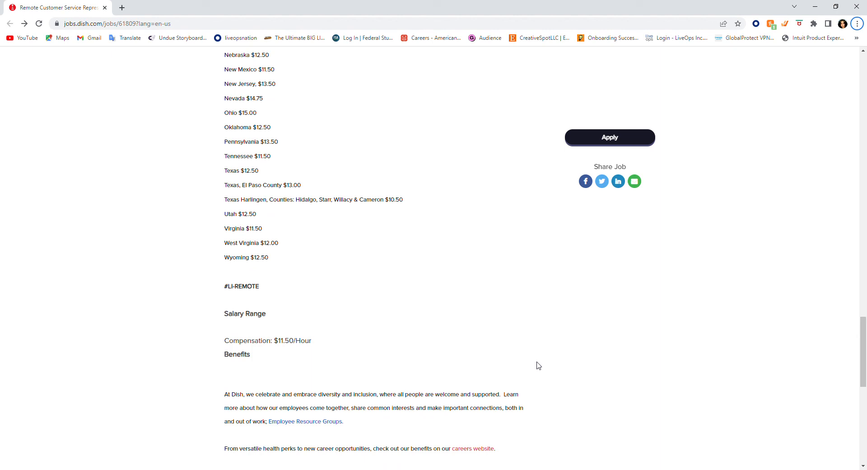
scroll("up", 3)
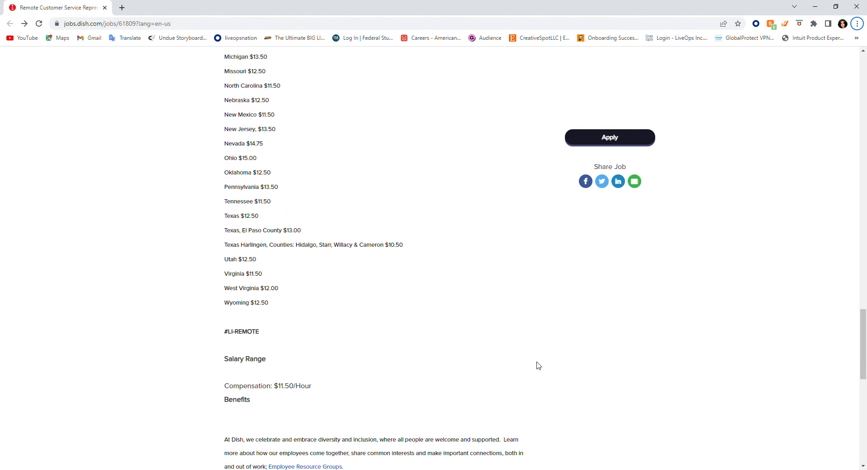
scroll("down", 3)
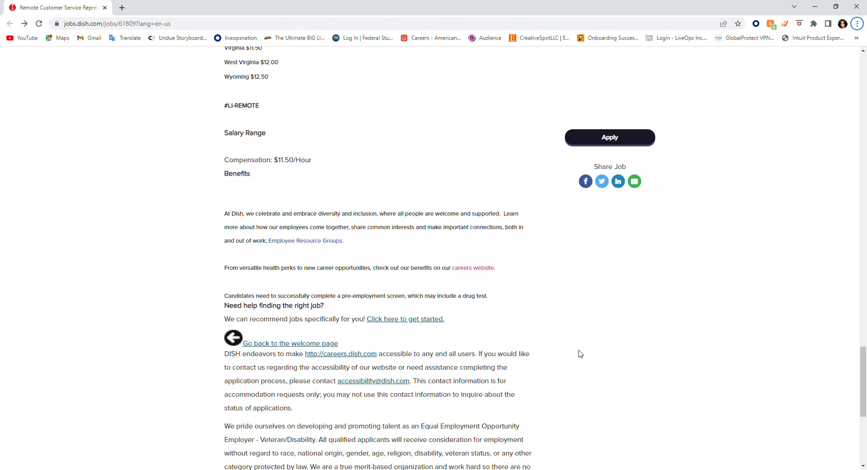
scroll("down", 3)
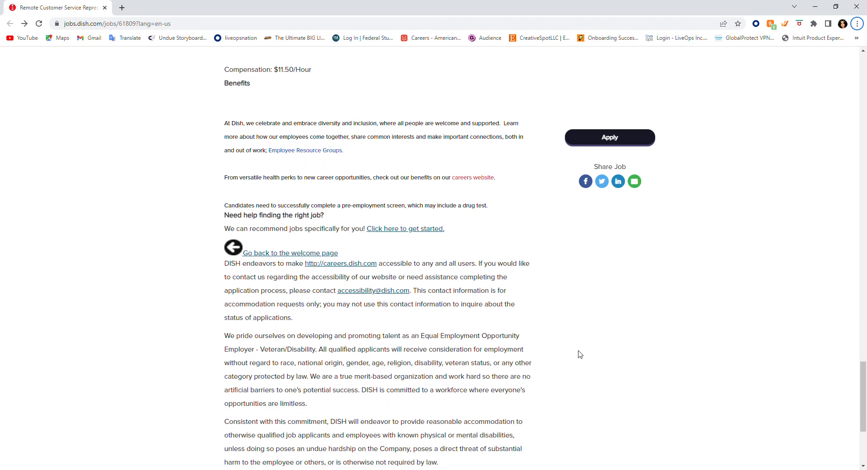
mouse_move(578, 356)
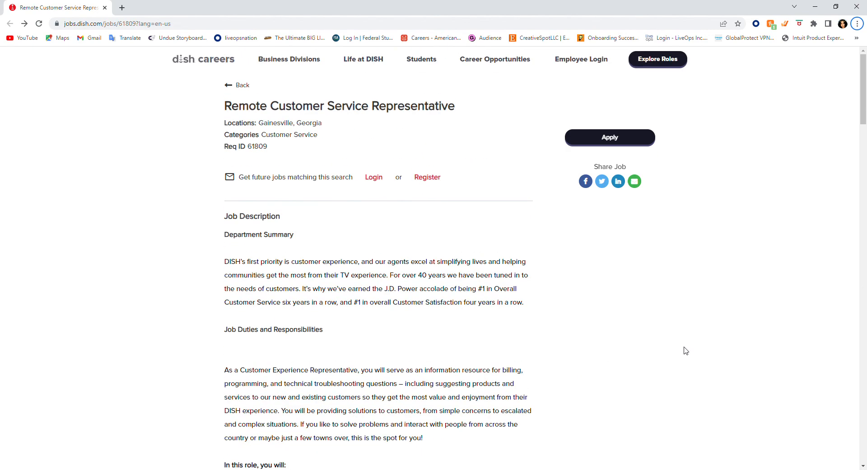
mouse_move(751, 299)
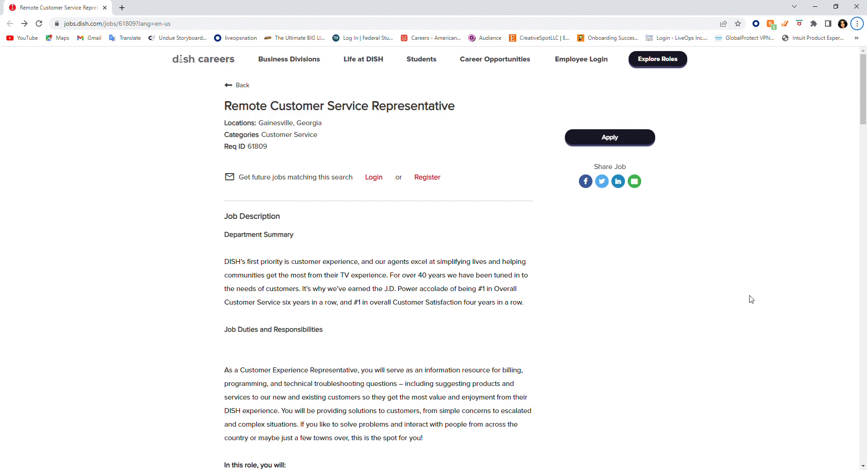
mouse_move(619, 141)
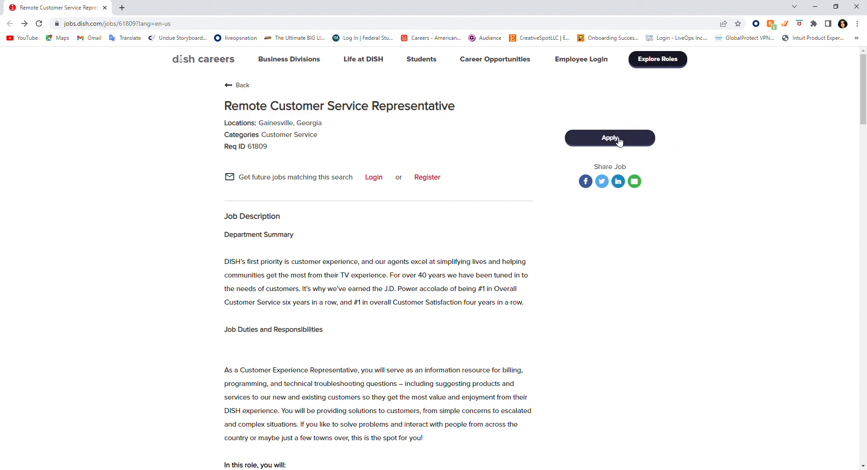
- Start the application for the Remote Customer Service Representative job via Apply
left_click(610, 138)
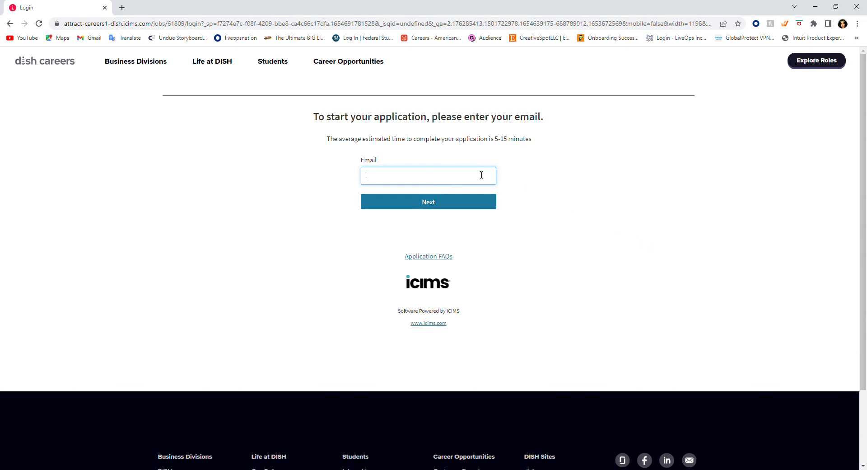
mouse_move(613, 261)
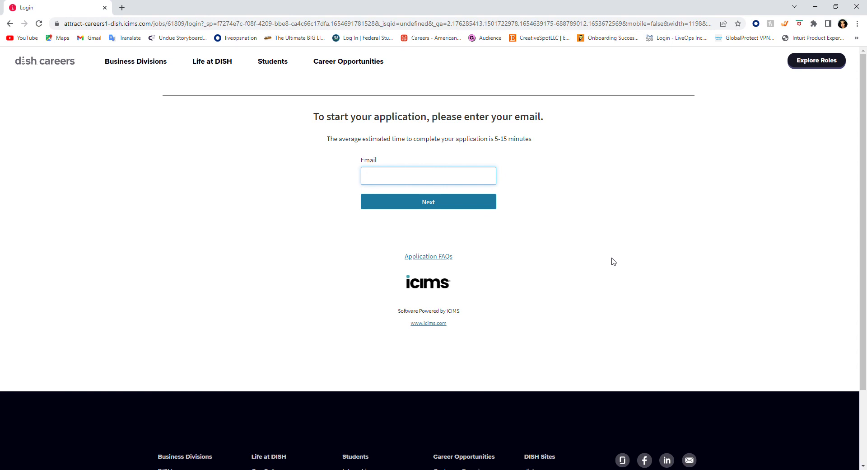
mouse_move(815, 128)
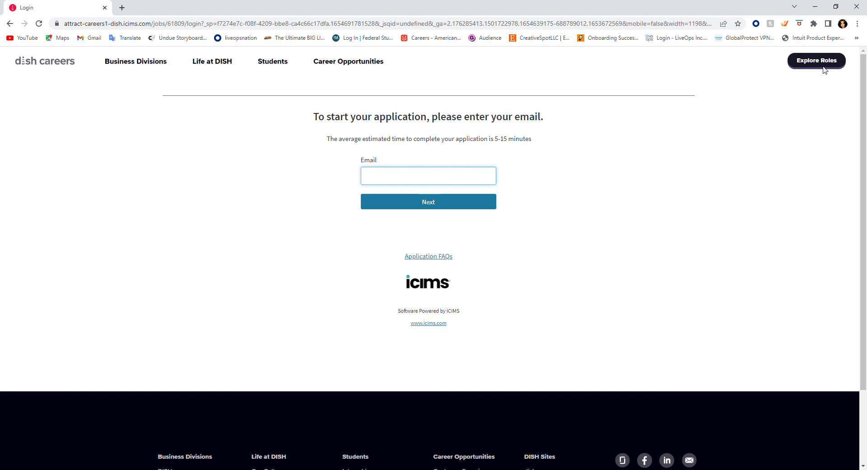
- Select the Email field on the iCIMS application login page
left_click(429, 176)
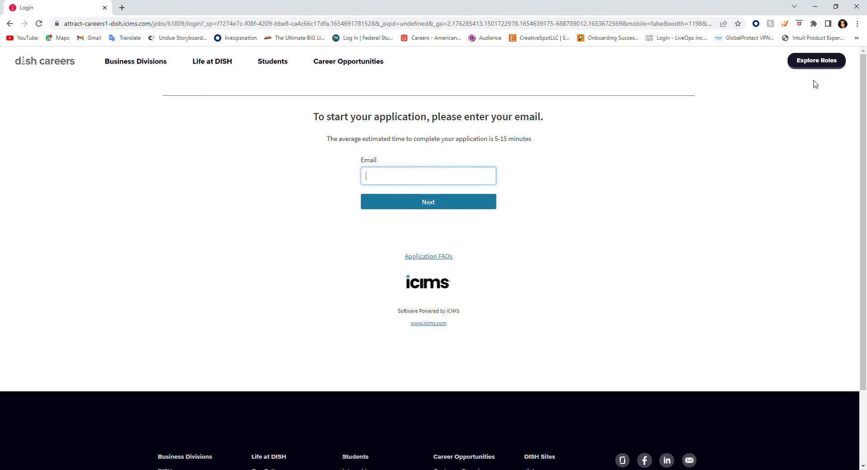